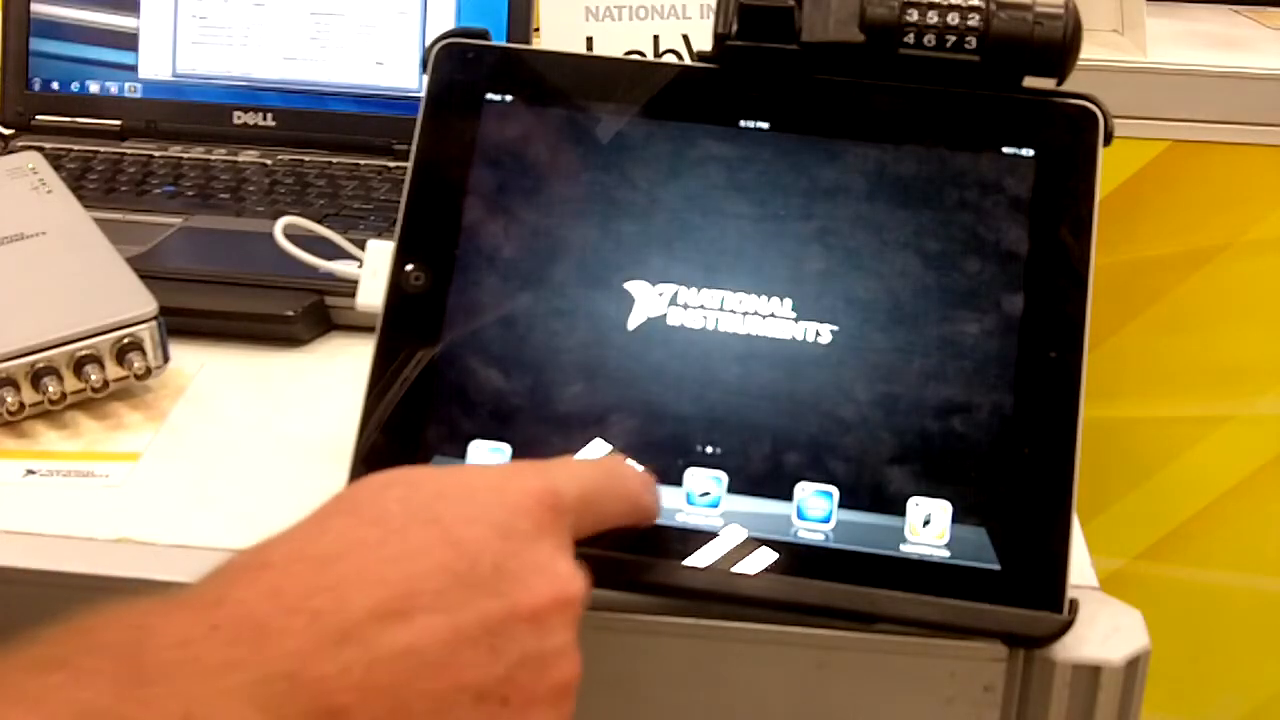
Step: Launch Data Dashboard from the dock to reach the gallery showing Untitled 1
click(700, 500)
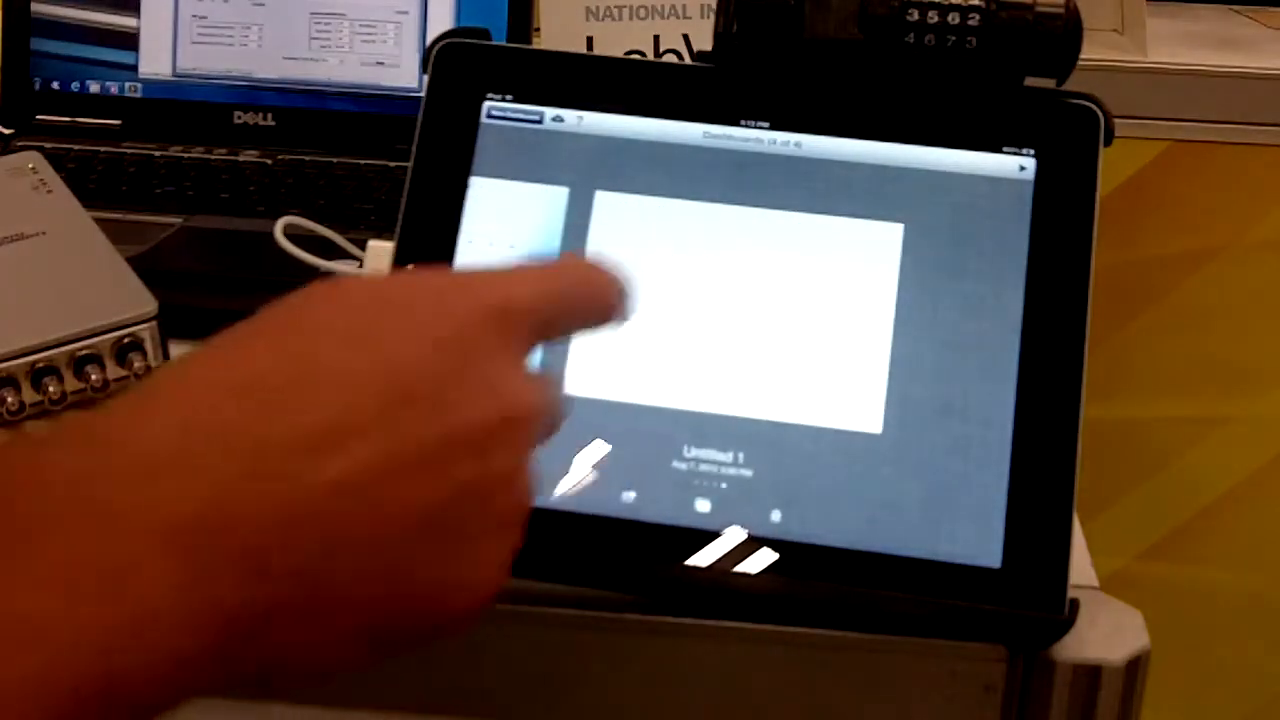
Step: Open Untitled 1 and place a gauge and a graph from the Indicators list
click(740, 310)
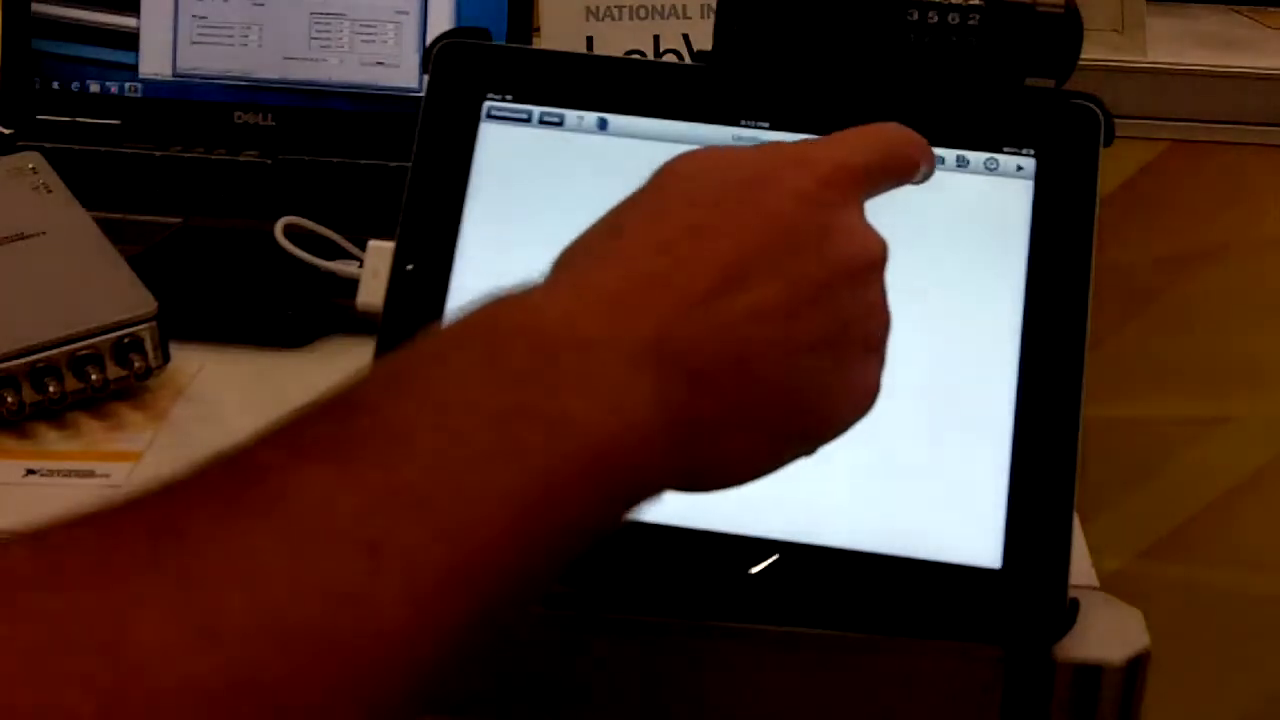
click(916, 164)
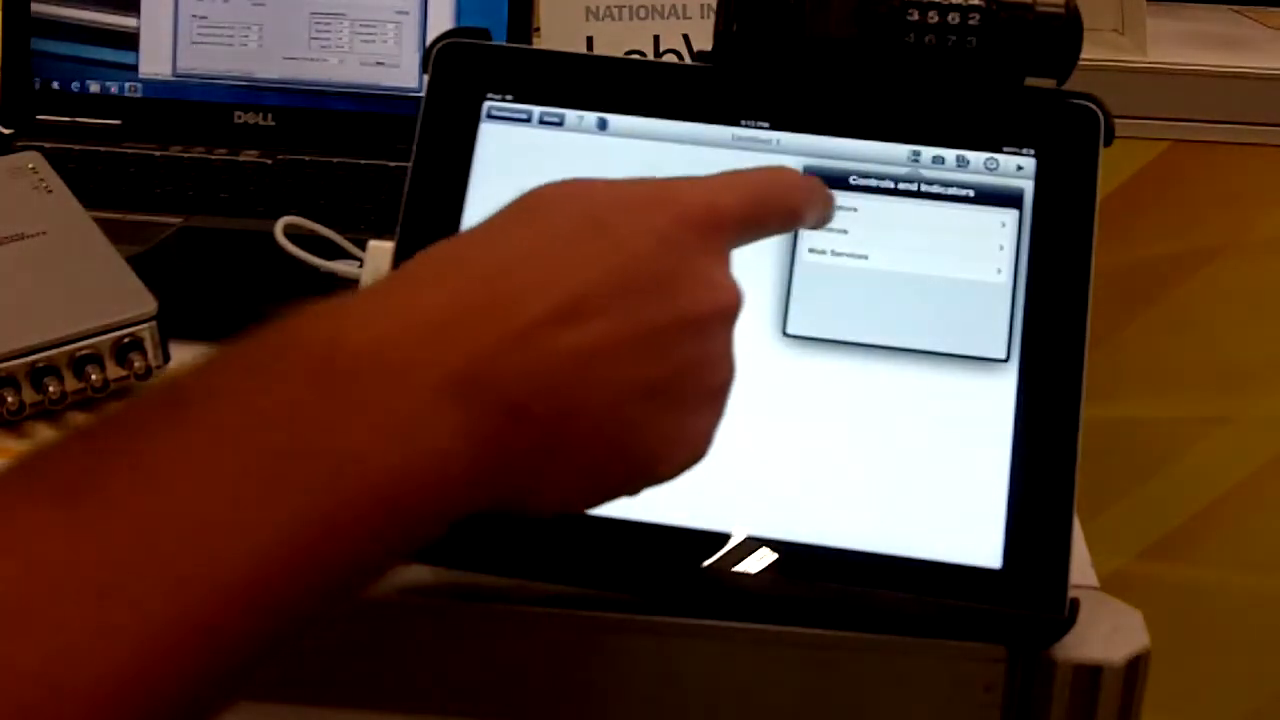
click(856, 218)
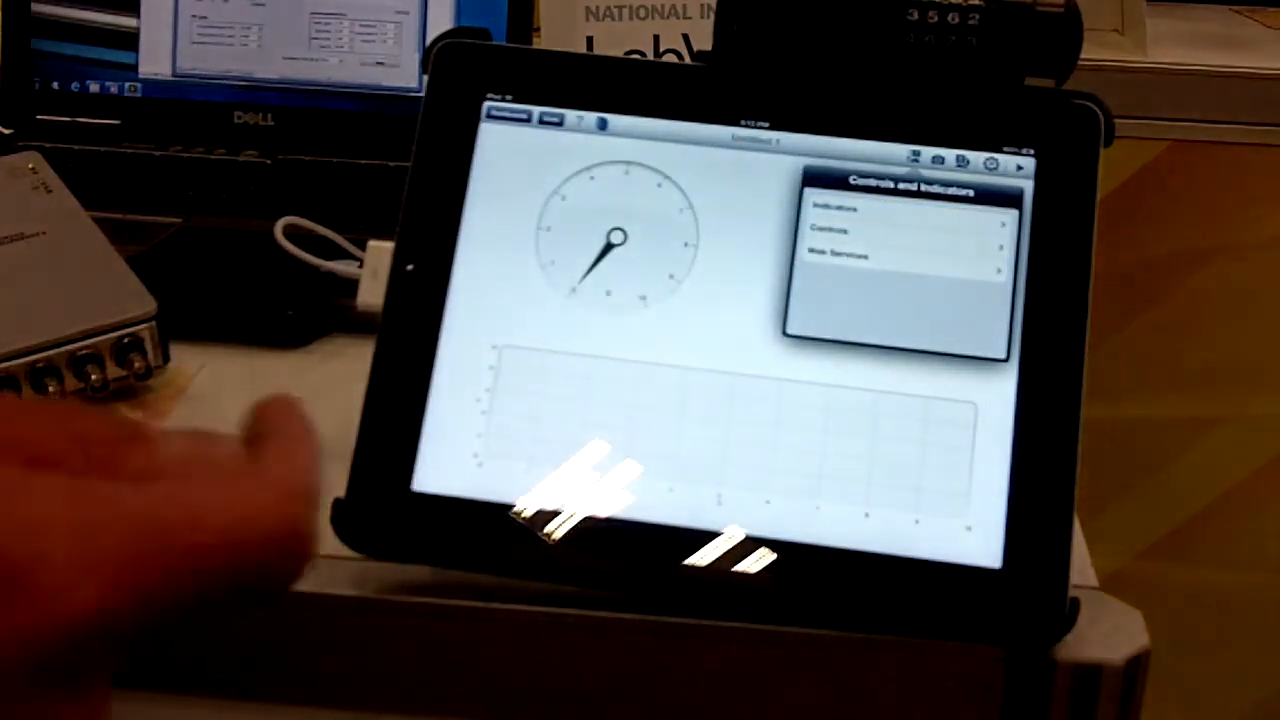
Step: Add a toggle switch and an LED, then choose Shared Variable as a control's data source
click(830, 232)
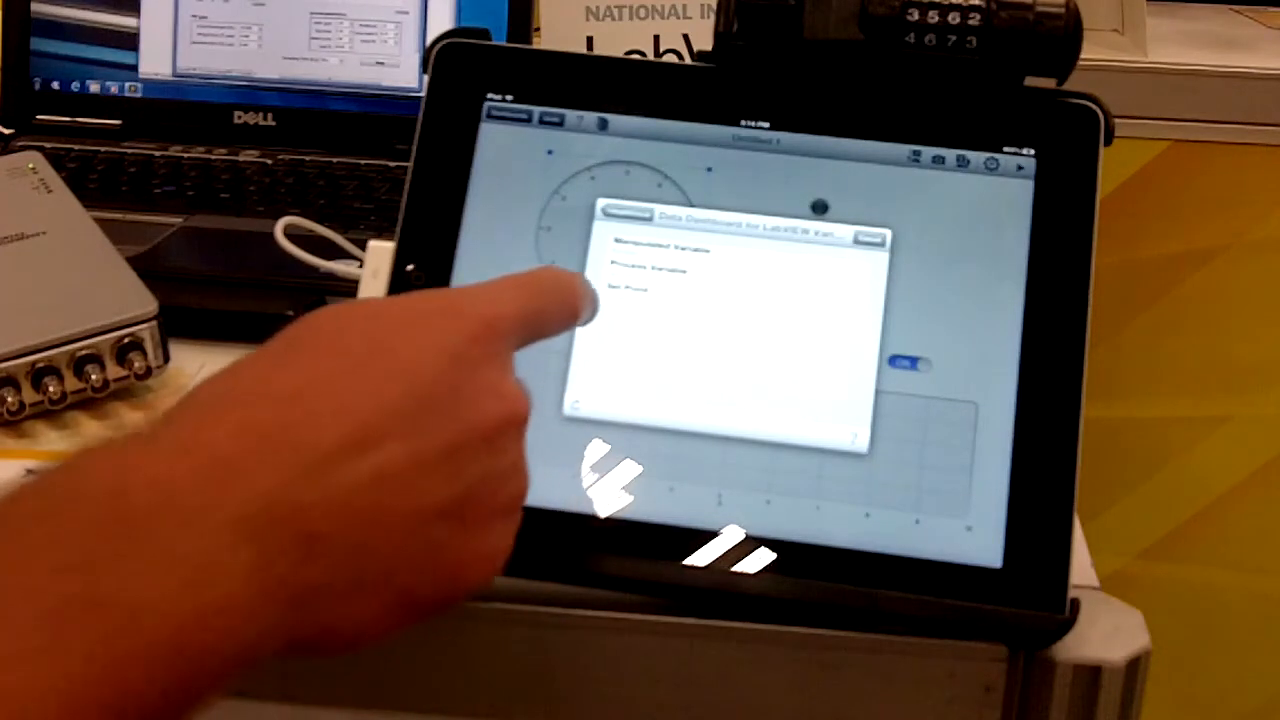
click(660, 250)
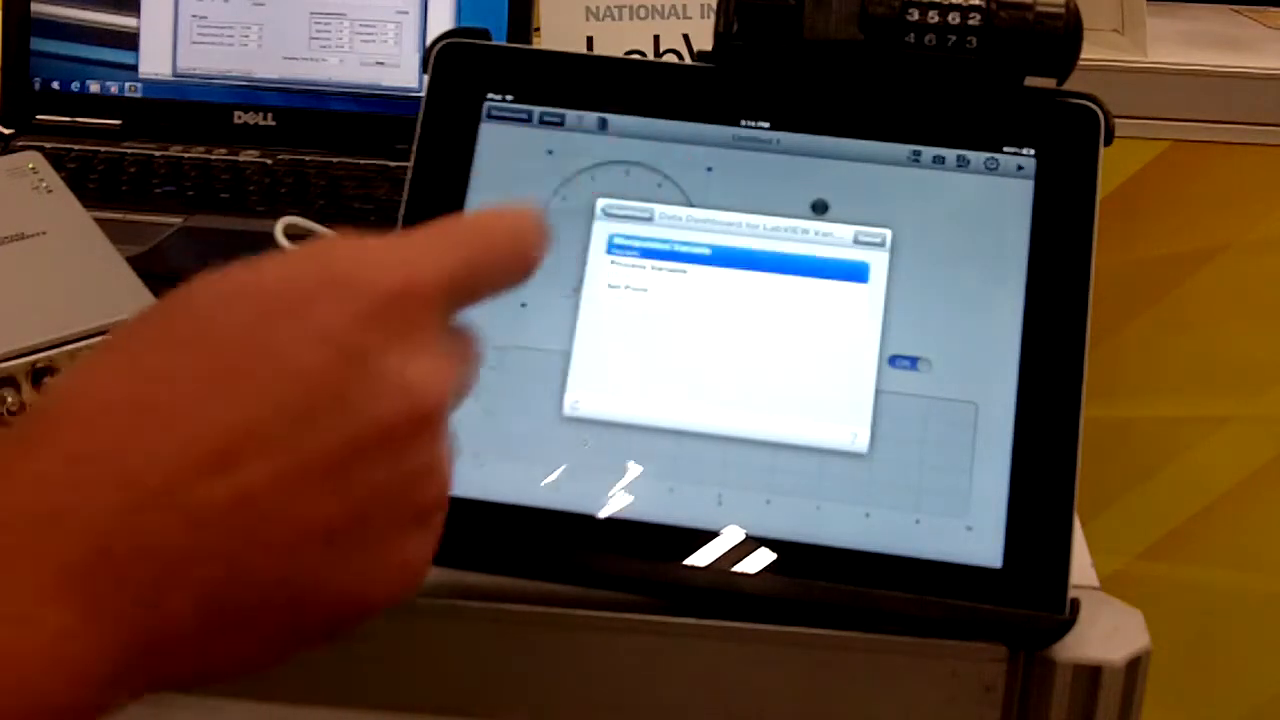